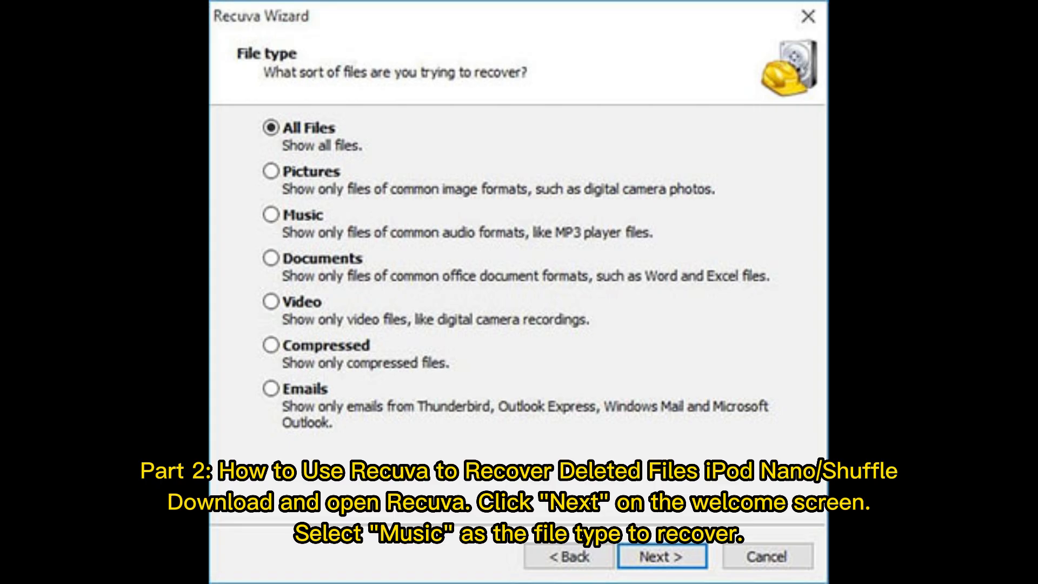
# Advance the Recuva wizard past the file-type choice with Next.
pyautogui.click(660, 556)
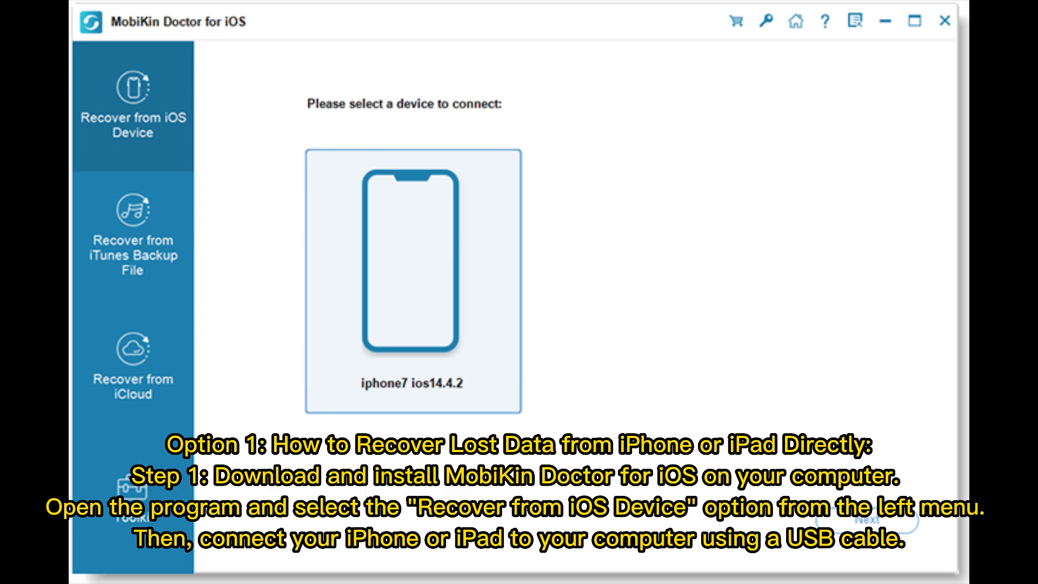
# Select the connected iPhone 7 and proceed to the data-type list with all categories ticked.
pyautogui.click(412, 278)
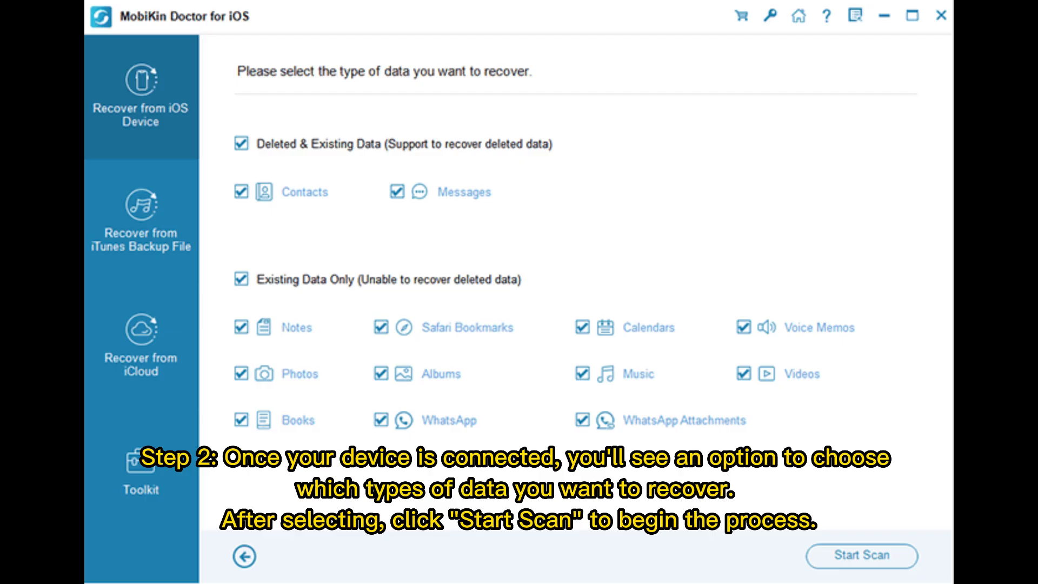
pyautogui.click(860, 556)
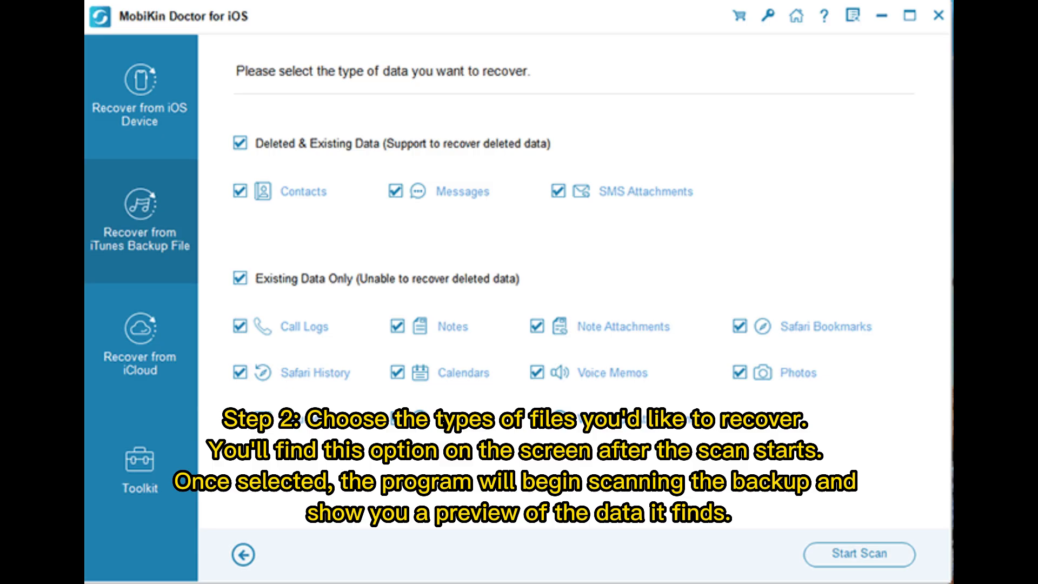
# Proceed from the chosen iTunes backup to its data-type checkboxes with Next.
pyautogui.click(859, 555)
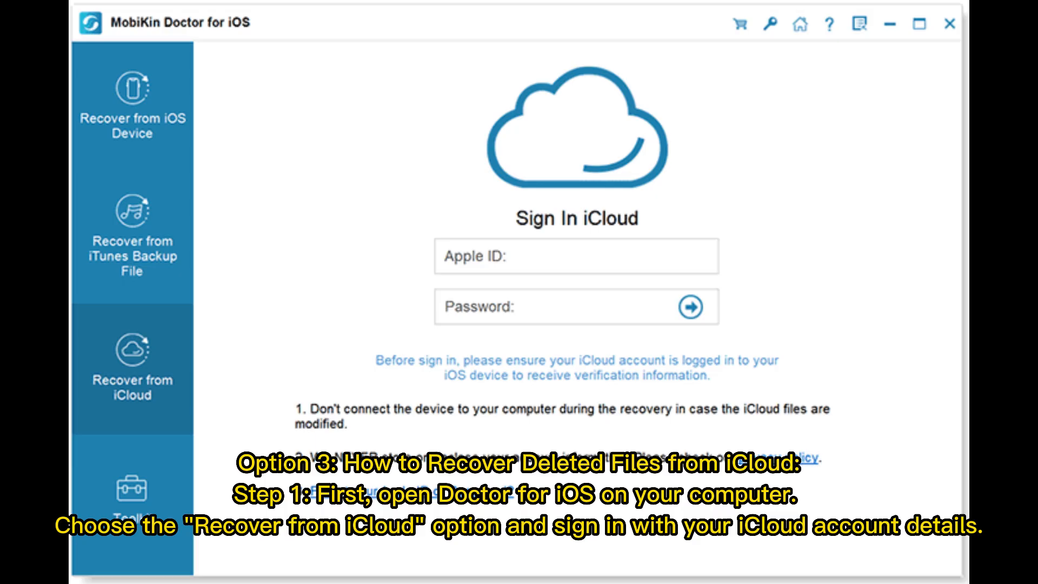
# Sign in to iCloud with the Apple ID and continue to preview albums like Live, WhatsApp and All Photos.
pyautogui.click(691, 306)
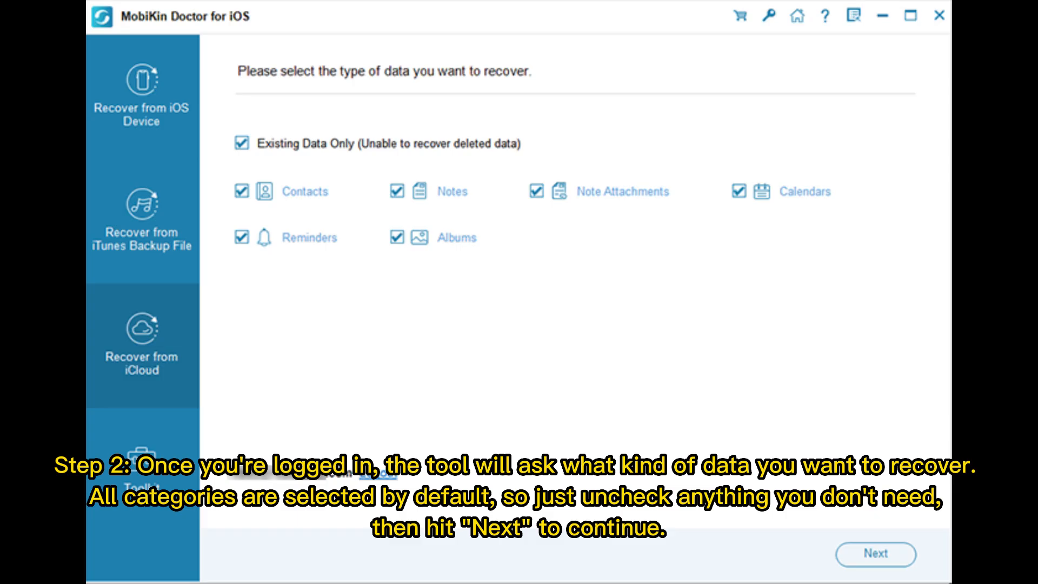
pyautogui.click(875, 554)
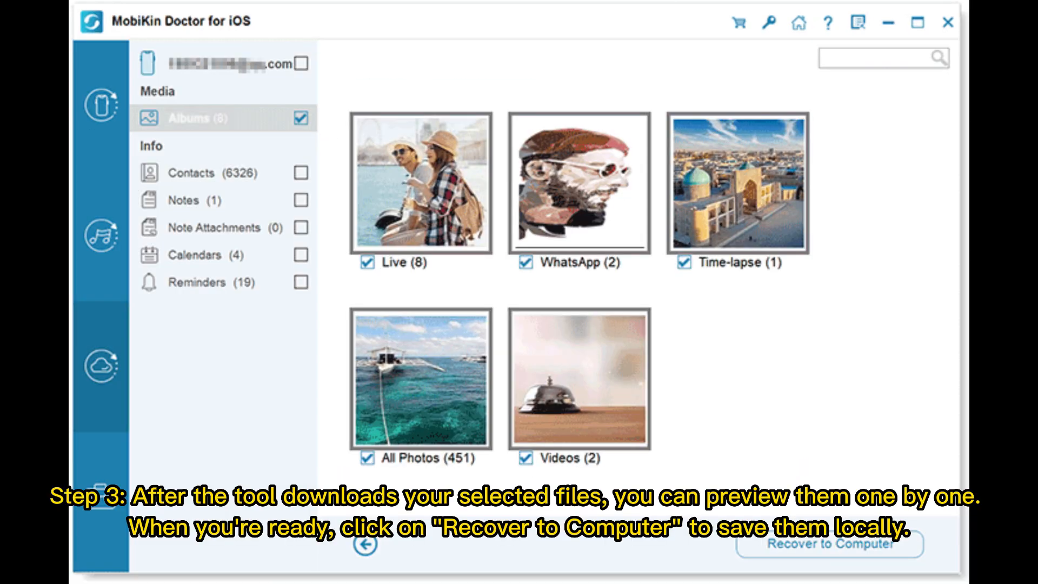